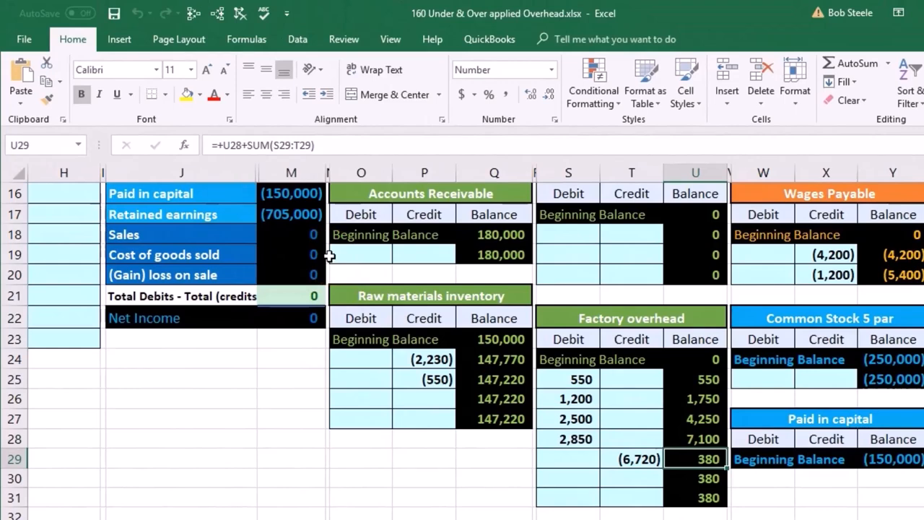
{"action": "mouse_move", "coordinate": [540, 398]}
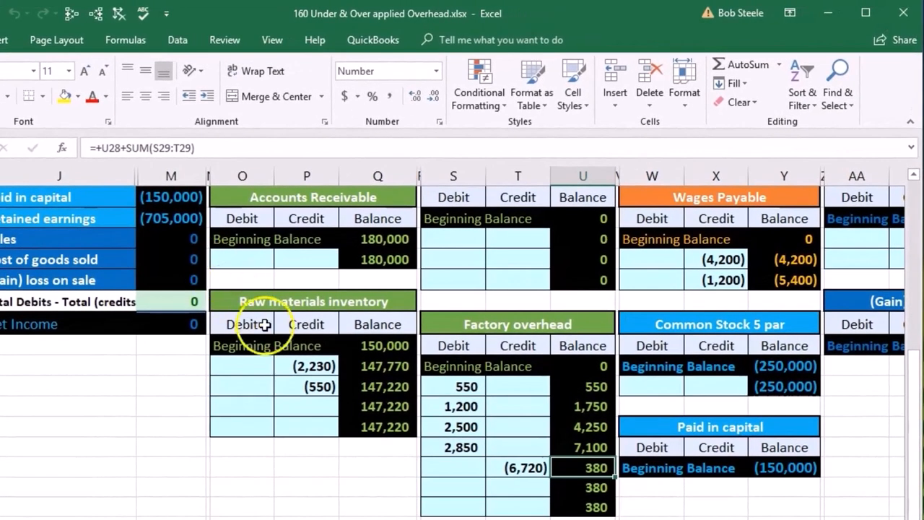
{"action": "mouse_move", "coordinate": [200, 271]}
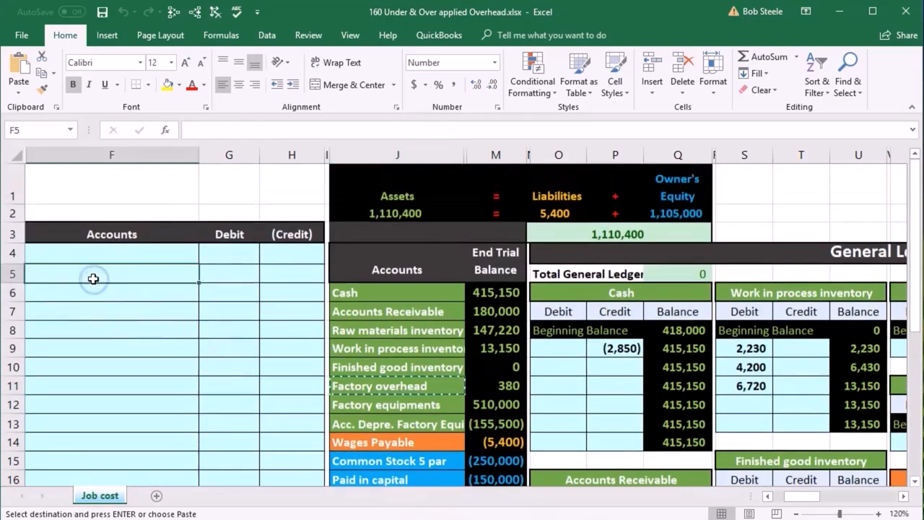
Paste Factory overhead into F5, enter (380) in H5 and =-H5 in G4 as the debit
{"action": "right_click", "coordinate": [94, 278]}
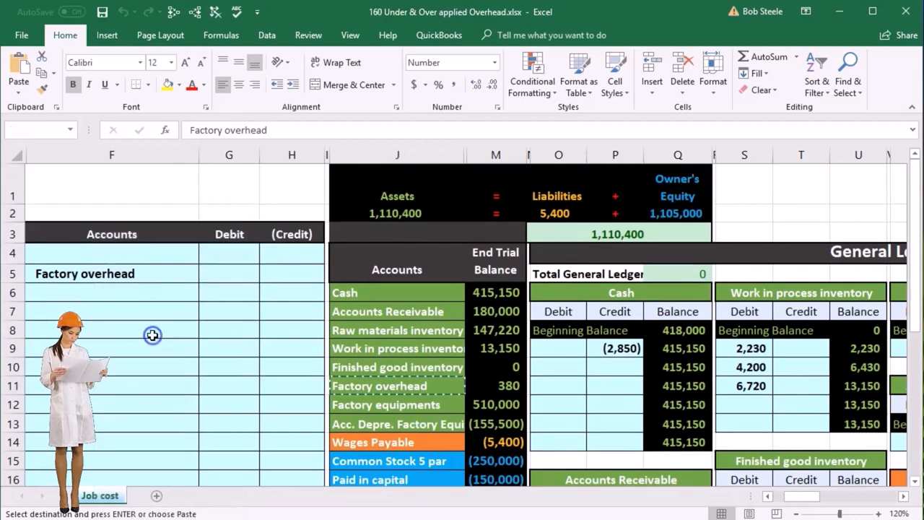
{"action": "left_click", "coordinate": [292, 273]}
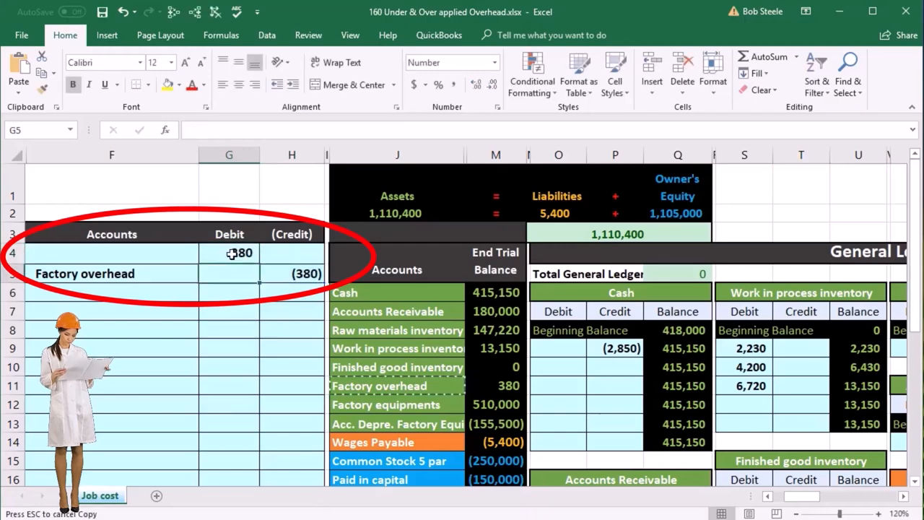
{"action": "left_click", "coordinate": [228, 252]}
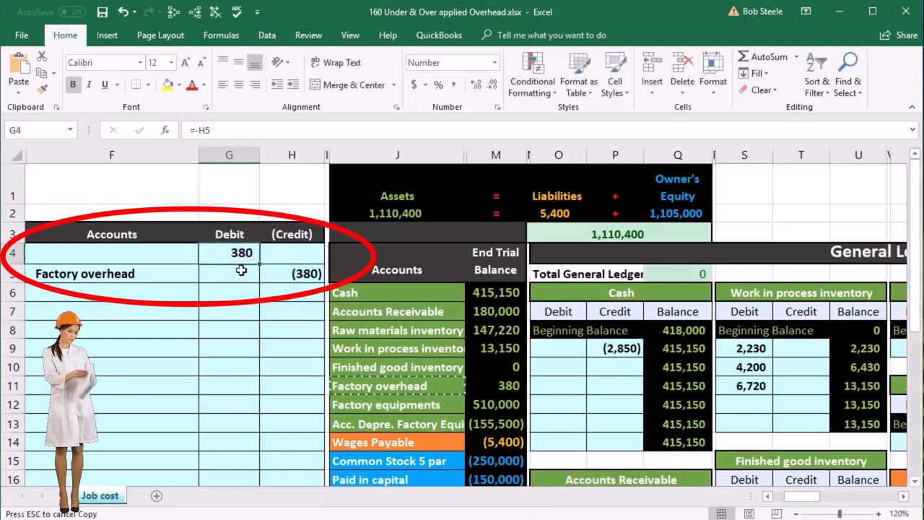
{"action": "scroll", "scroll_direction": "down", "scroll_amount": 3}
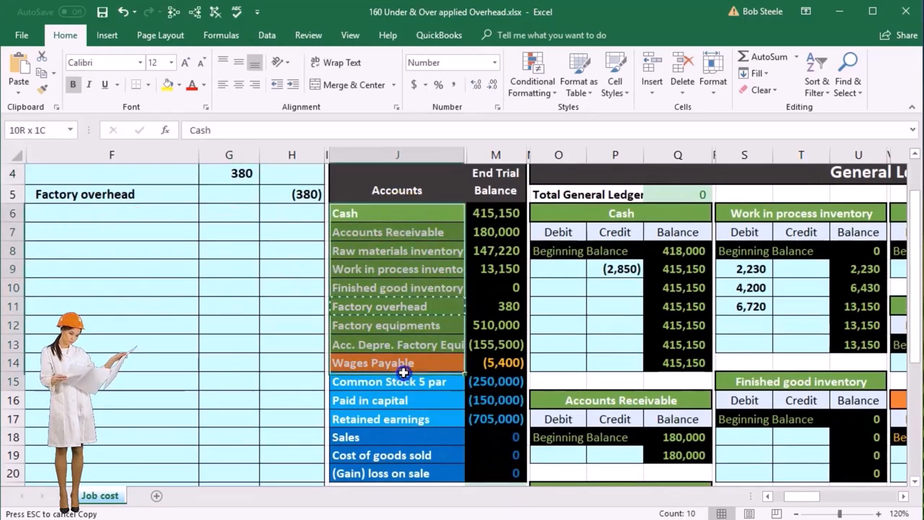
{"action": "scroll", "scroll_direction": "down", "scroll_amount": 3}
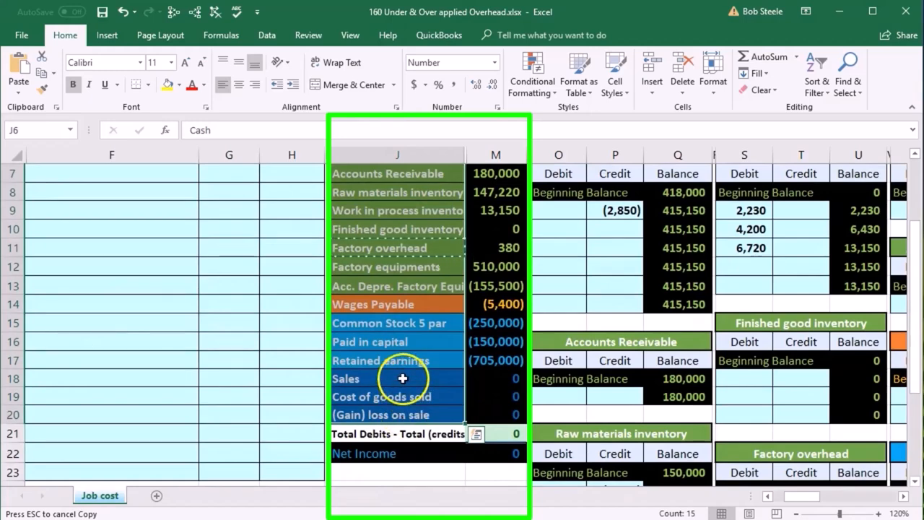
Copy the Cost of goods sold account name from the trial balance for the debit line
{"action": "left_click", "coordinate": [397, 378]}
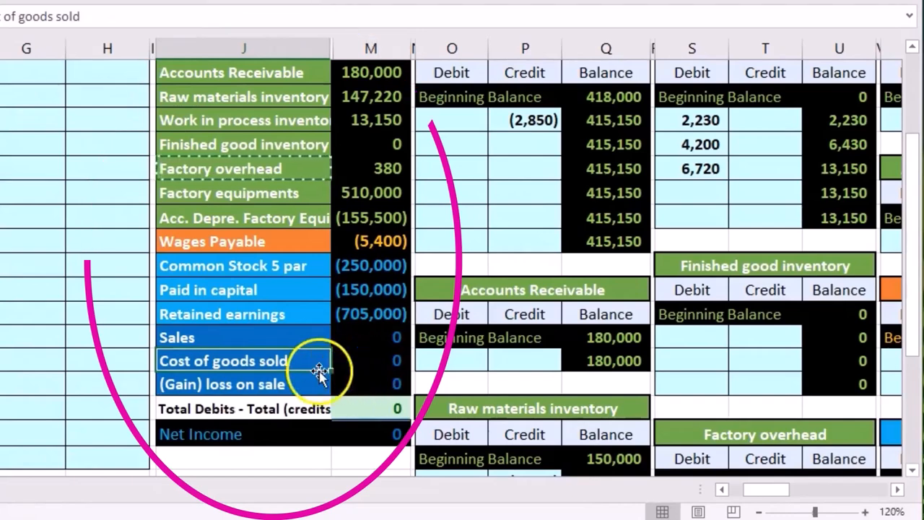
{"action": "right_click", "coordinate": [318, 360]}
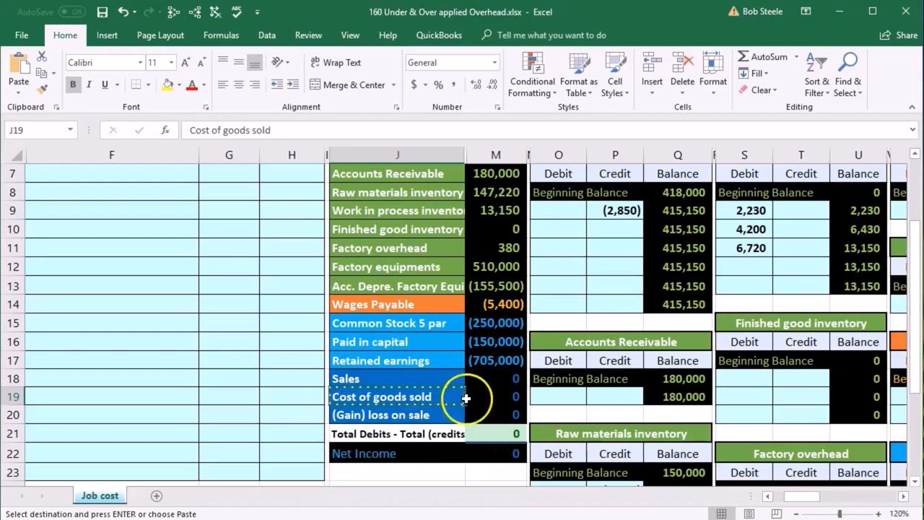
{"action": "mouse_move", "coordinate": [488, 251]}
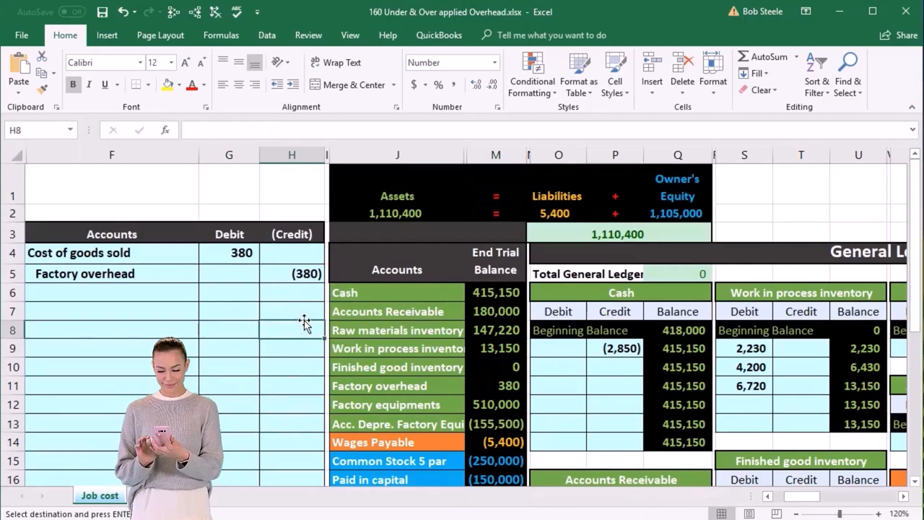
Enter =Z18 in the Cost of goods sold ledger debit cell to post the 380 debit
{"action": "left_click", "coordinate": [744, 330]}
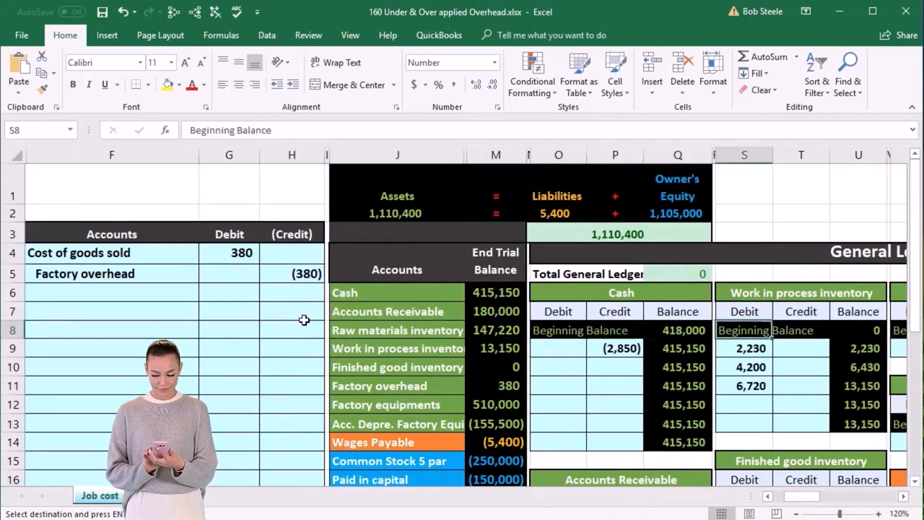
{"action": "scroll", "scroll_direction": "right", "scroll_amount": 3}
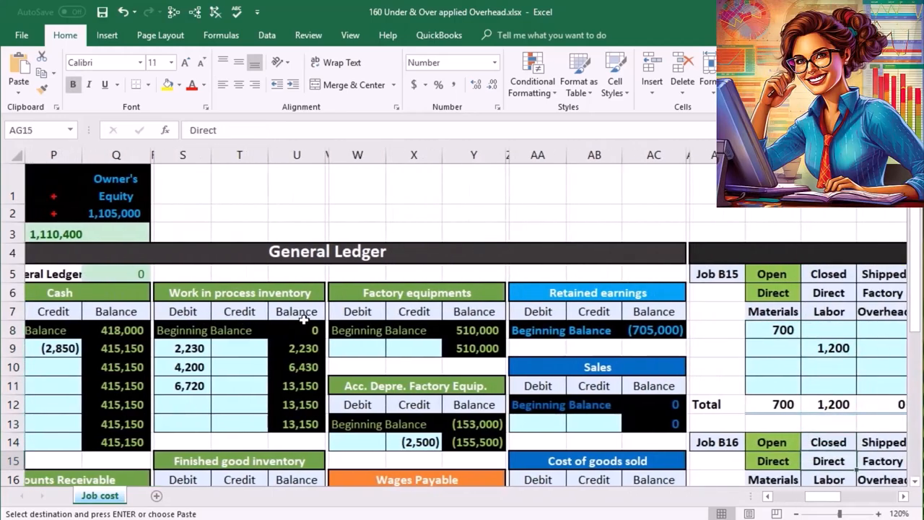
{"action": "scroll", "scroll_direction": "down", "scroll_amount": 3}
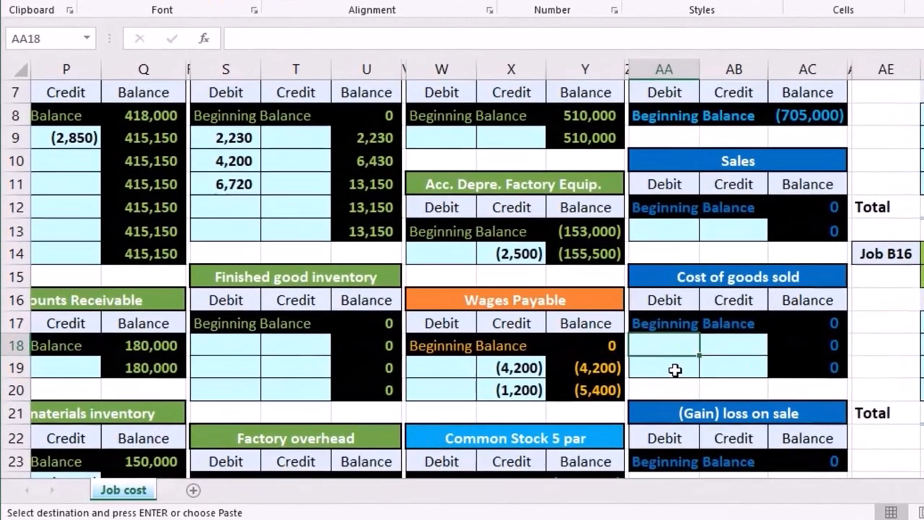
{"action": "type", "text": "=Z18"}
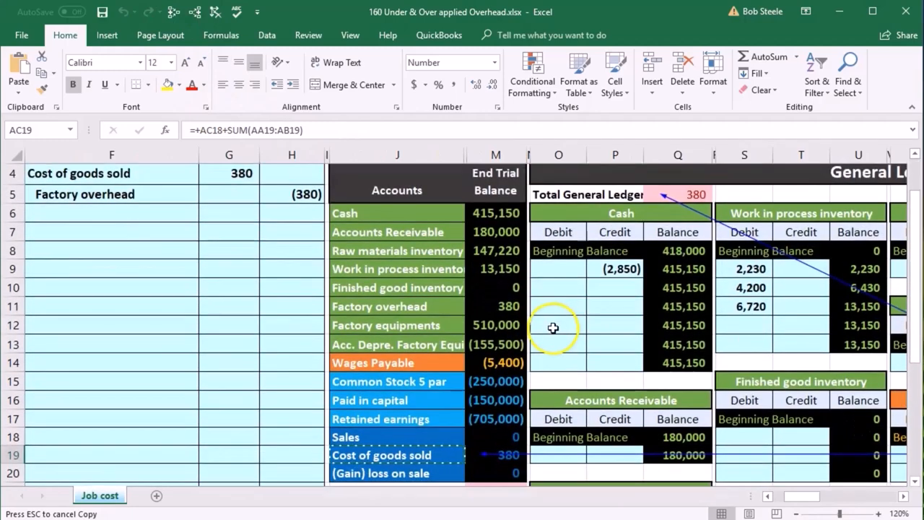
{"action": "scroll", "scroll_direction": "down", "scroll_amount": 3}
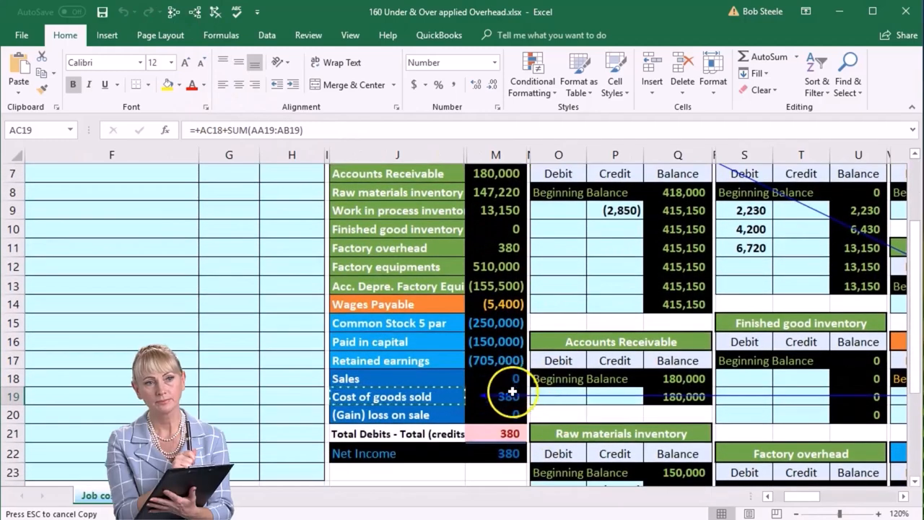
{"action": "left_click", "coordinate": [496, 396]}
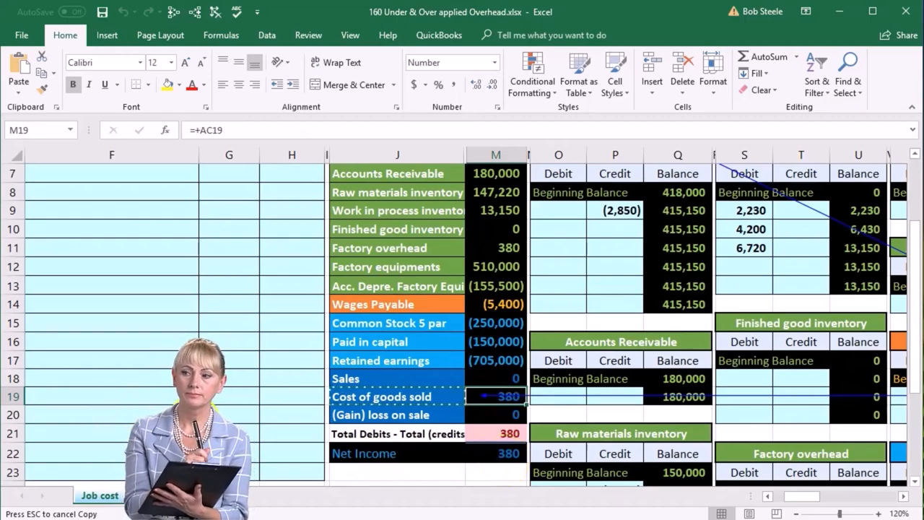
{"action": "scroll", "scroll_direction": "down", "scroll_amount": 3}
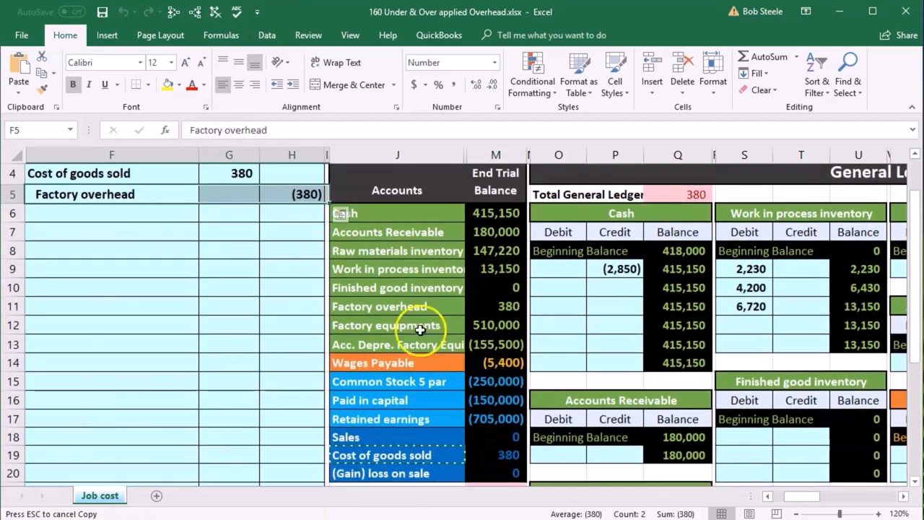
Fill the Factory overhead balance formula from U29 to U30, confirming the zero balance
{"action": "scroll", "scroll_direction": "down", "scroll_amount": 3}
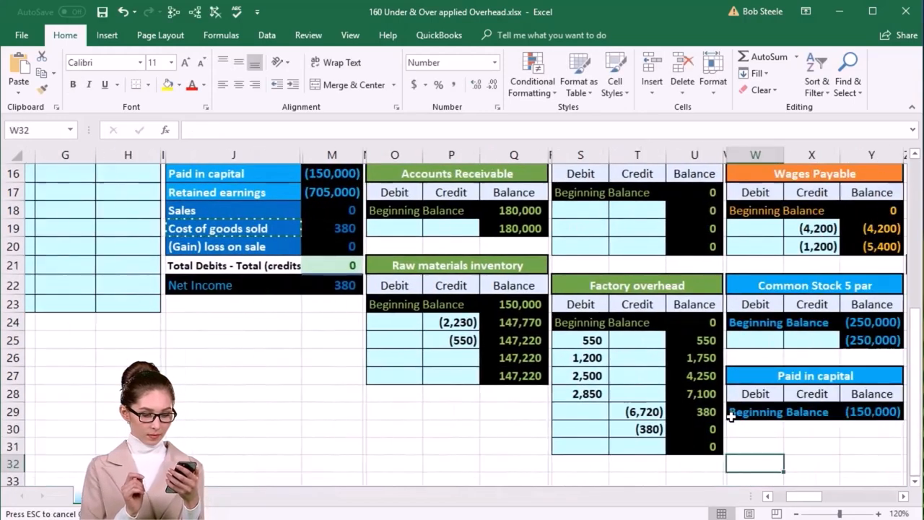
{"action": "left_click", "coordinate": [638, 428]}
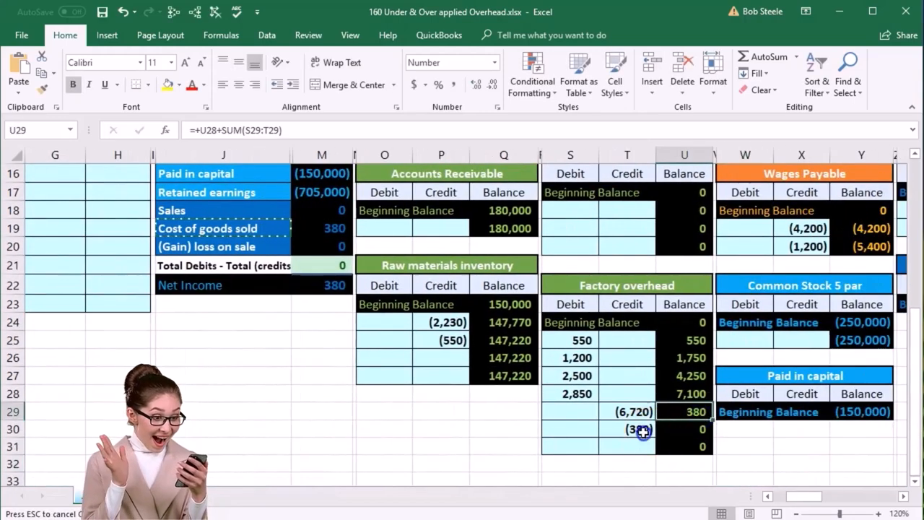
{"action": "key", "text": "enter"}
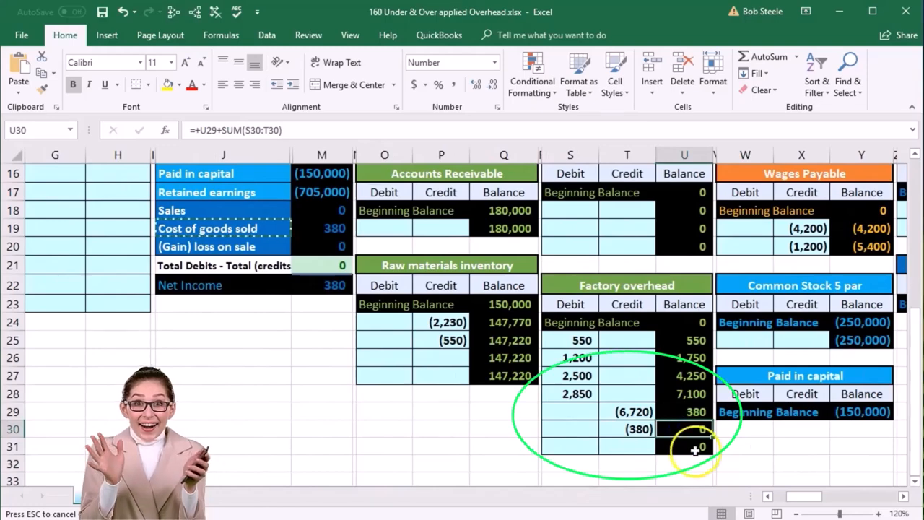
{"action": "left_click", "coordinate": [684, 445]}
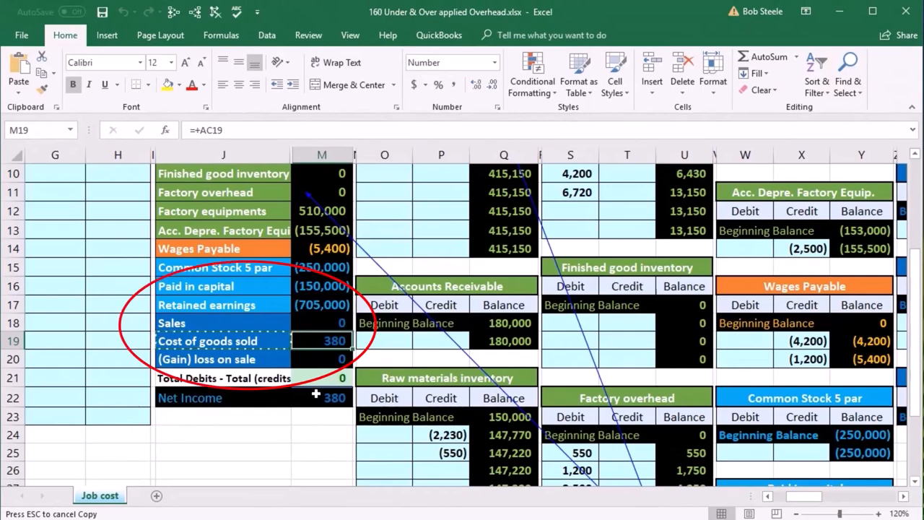
{"action": "left_click", "coordinate": [321, 323]}
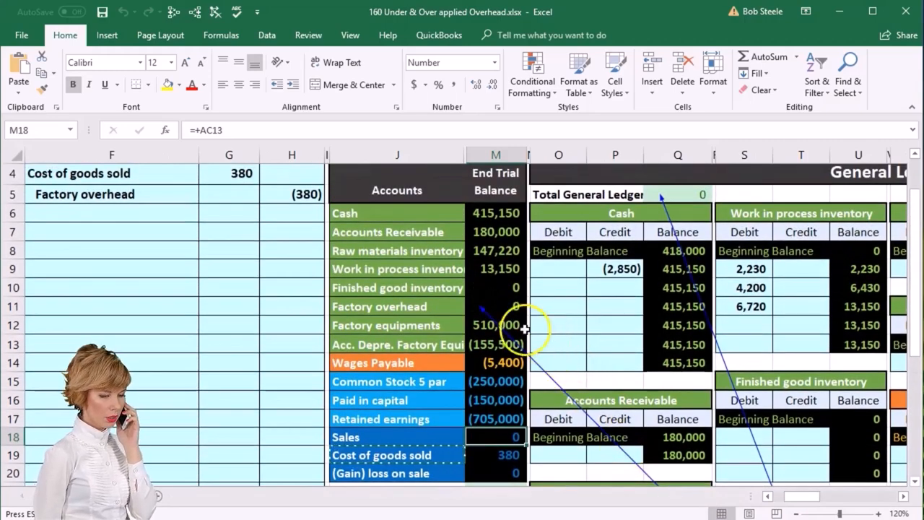
{"action": "left_click", "coordinate": [496, 307]}
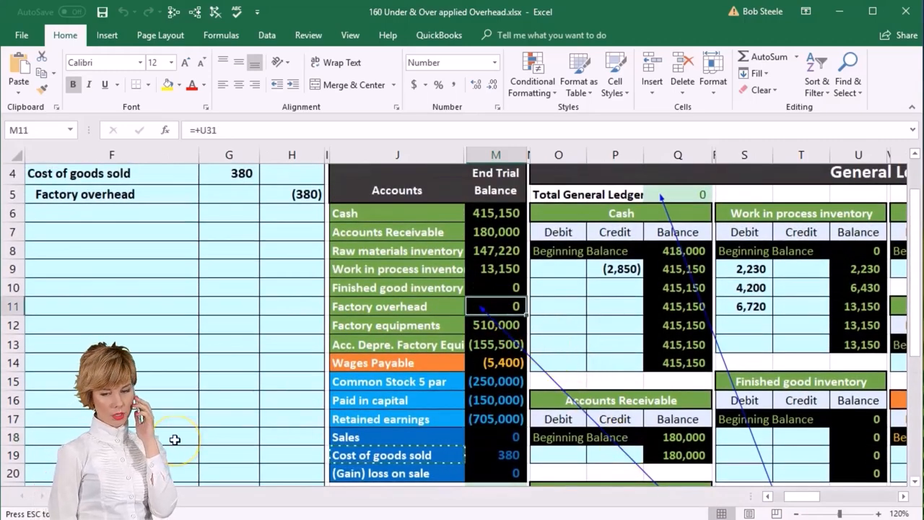